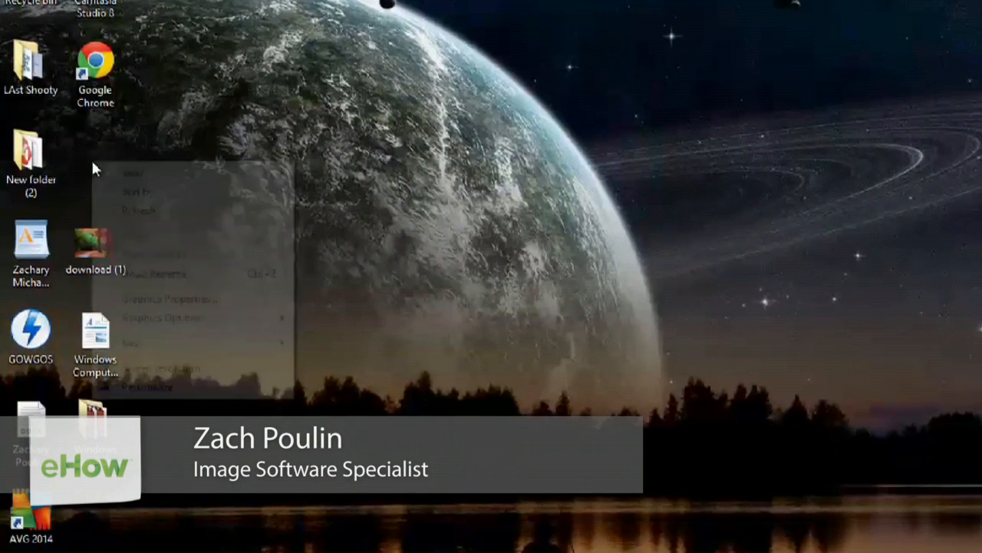
- Mark the desktop image 'download (1)' as Hidden through its Properties
click(172, 170)
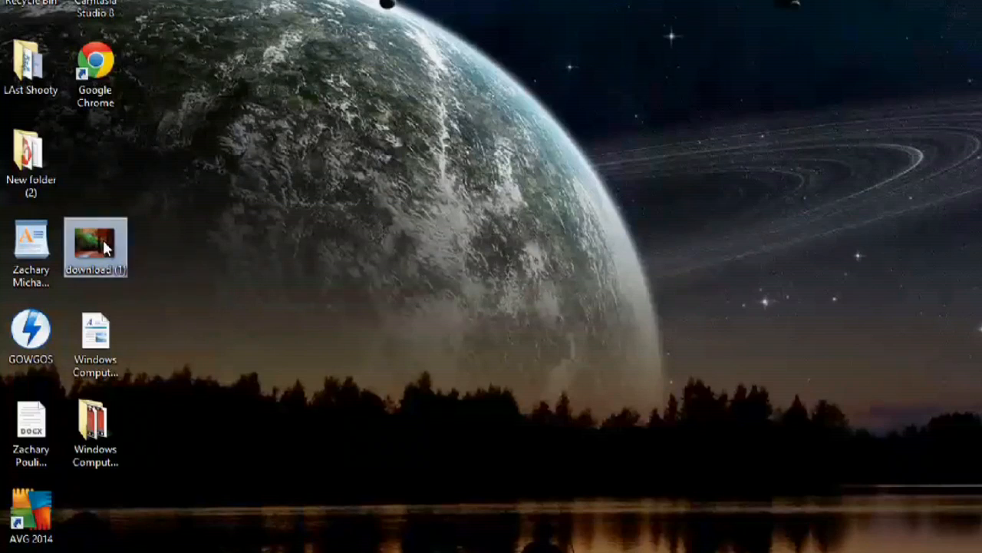
right_click(95, 247)
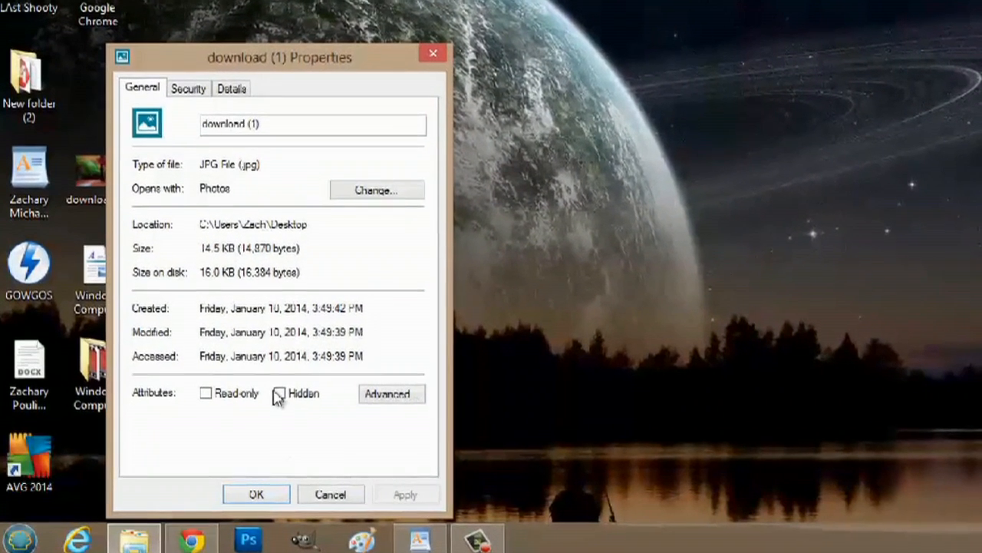
click(279, 393)
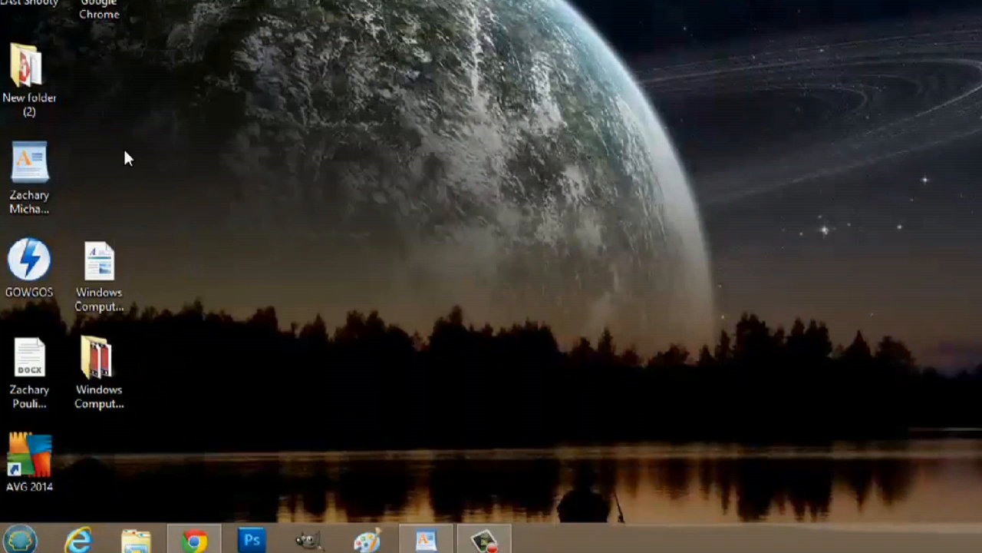
mouse_move(100, 181)
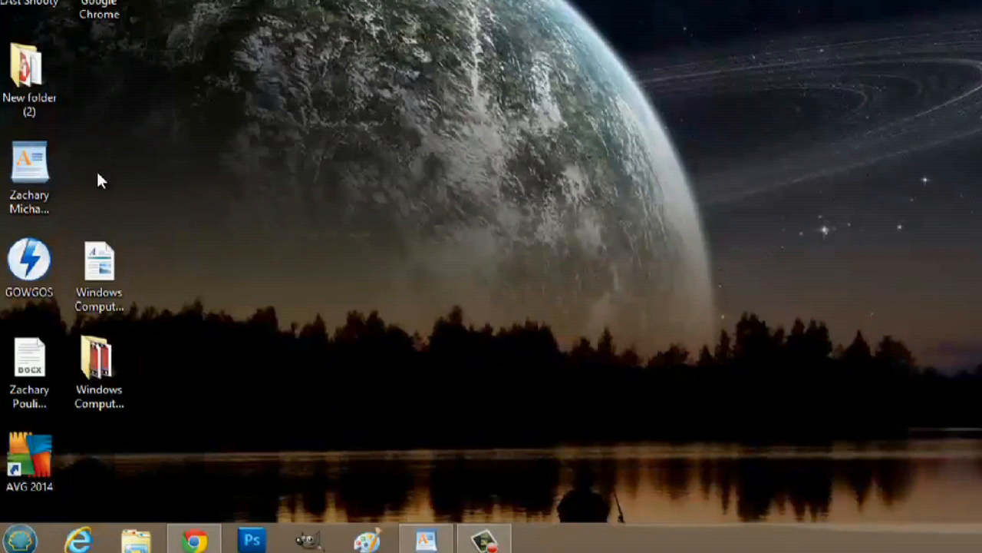
mouse_move(492, 214)
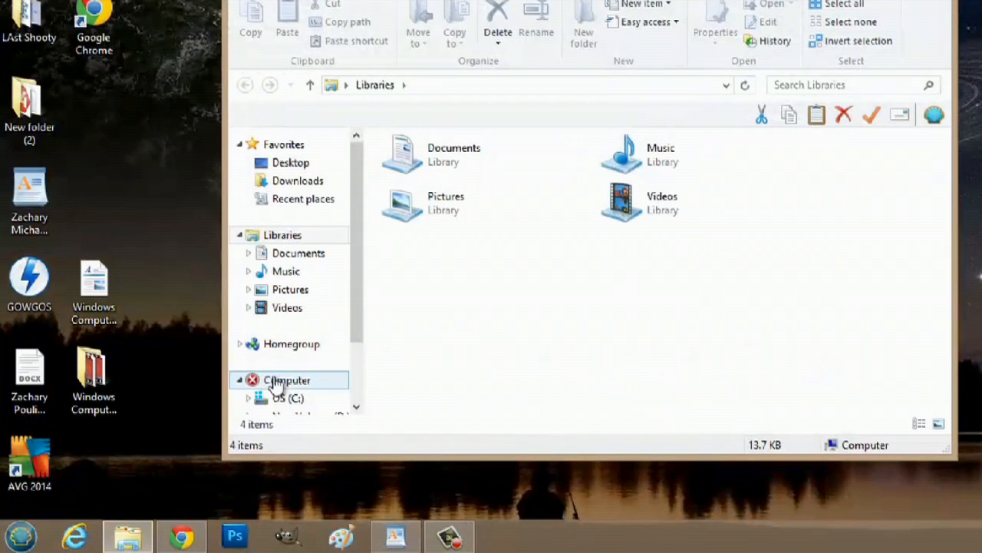
- Show the Computer view listing OS (C:), New Volume (D:) and removable drives
click(289, 381)
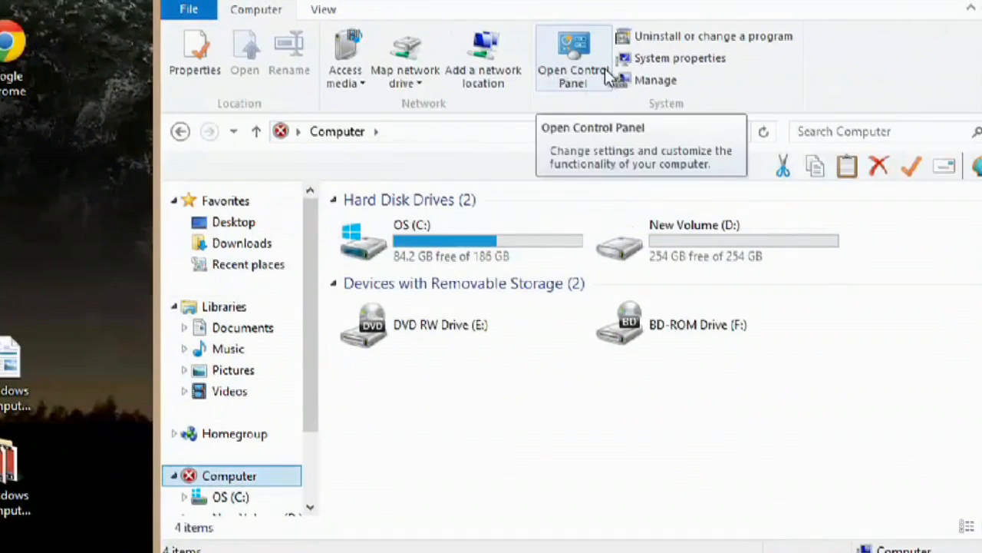
- Search Control Panel for 'show hidden' and reach Folder Options' hidden-file settings
click(573, 58)
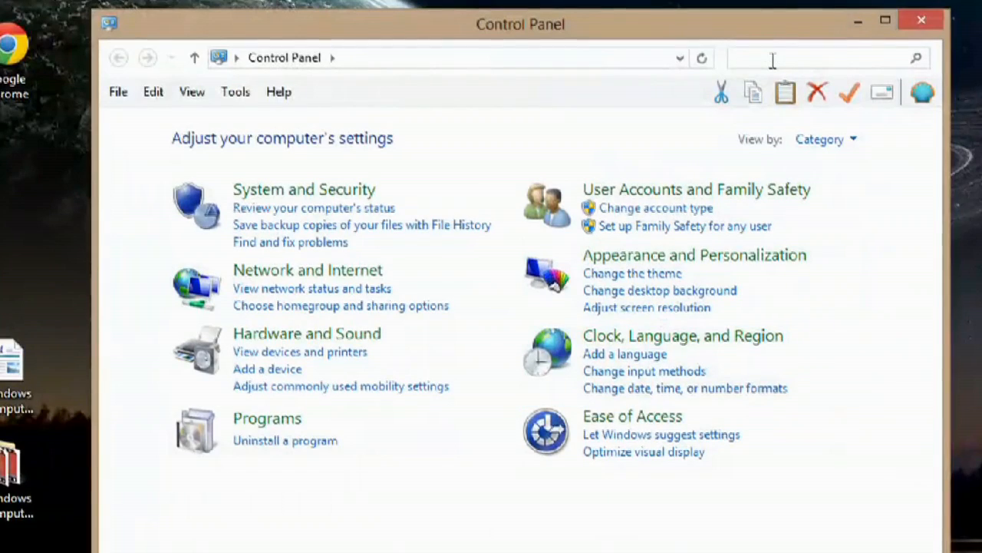
text(show hidden)
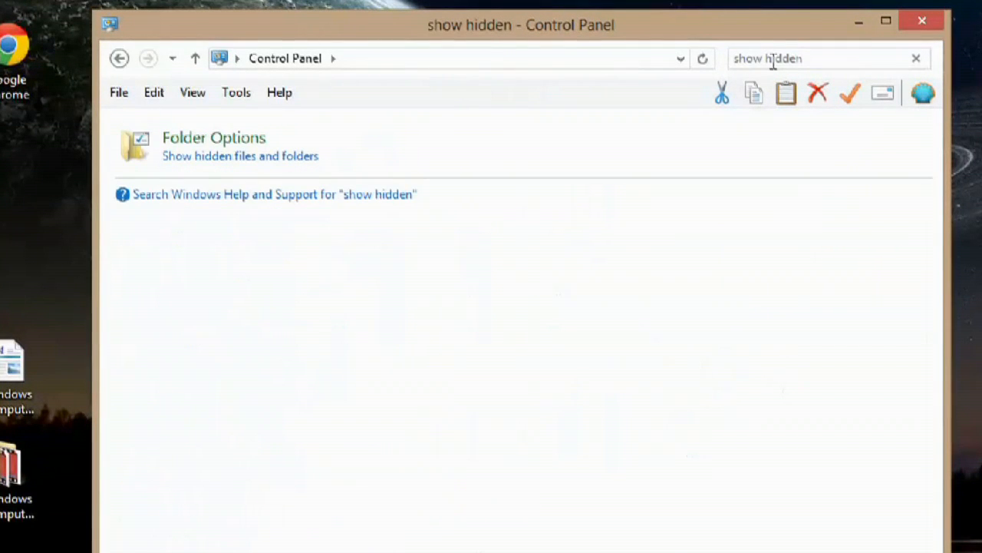
mouse_move(208, 161)
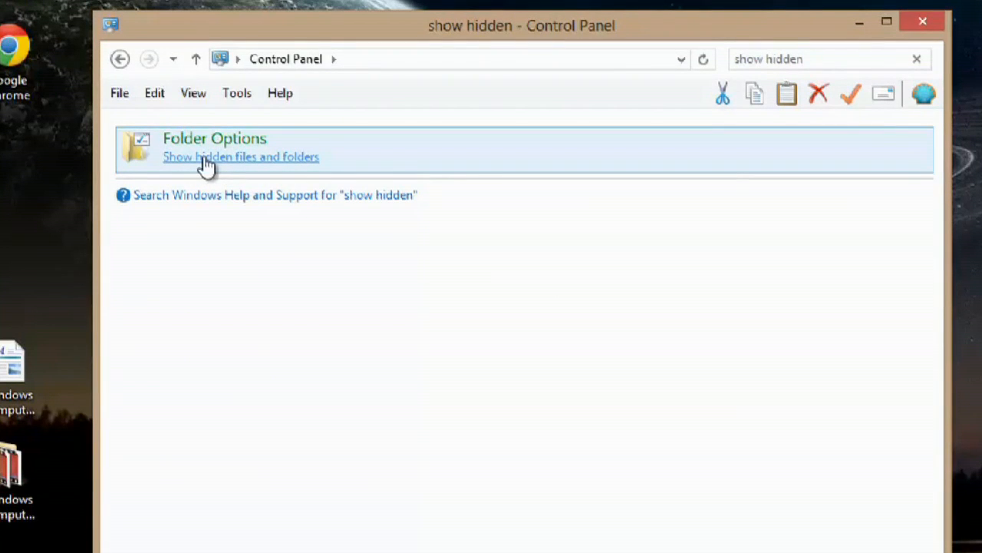
click(241, 157)
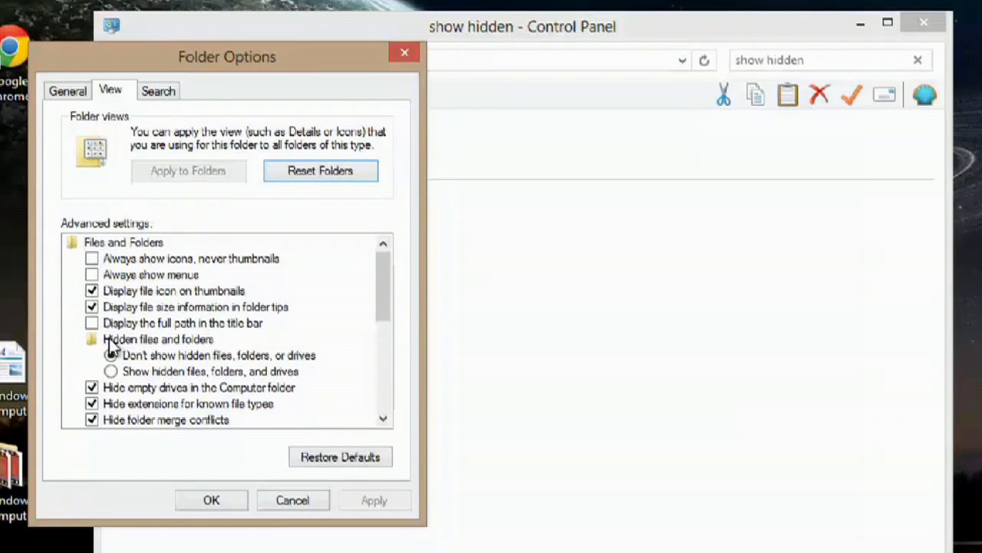
- Show hidden files, folders and drives so 'download (1)' reappears faded on the desktop
click(110, 354)
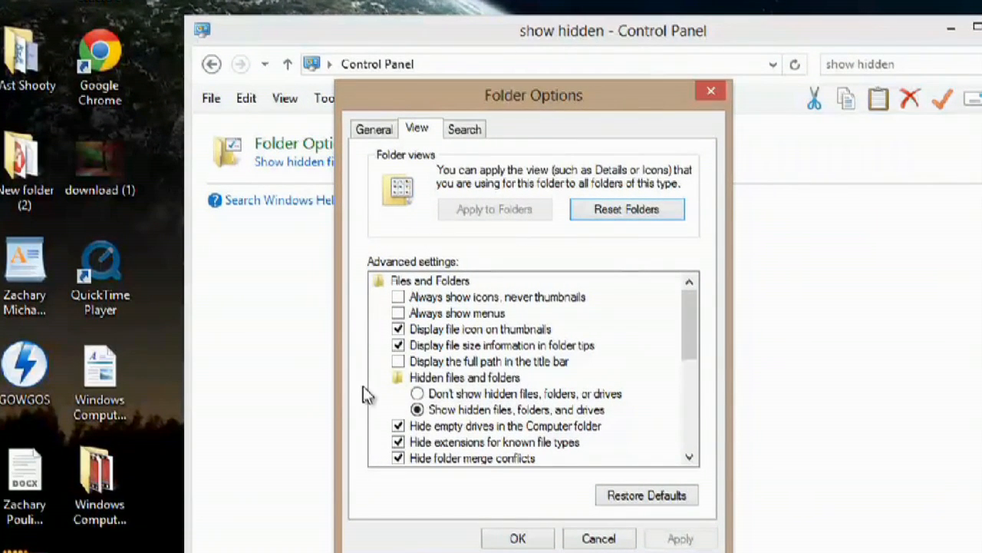
- Switch back to not showing hidden files so 'download (1)' disappears again
click(417, 393)
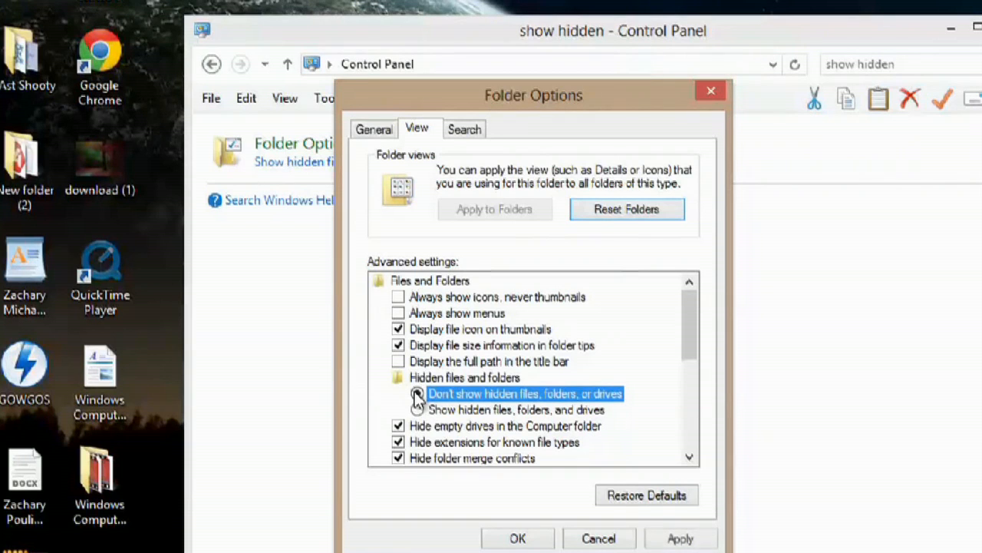
click(418, 393)
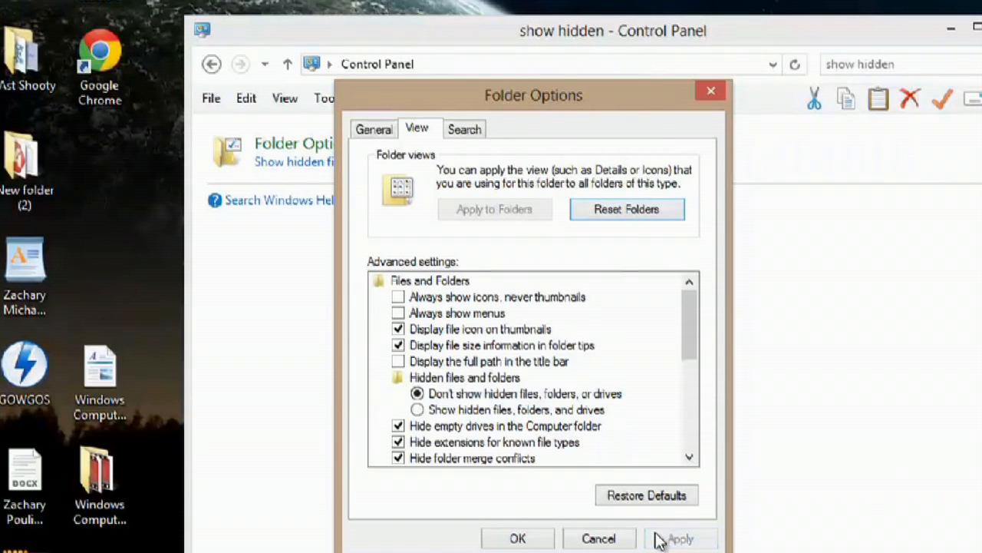